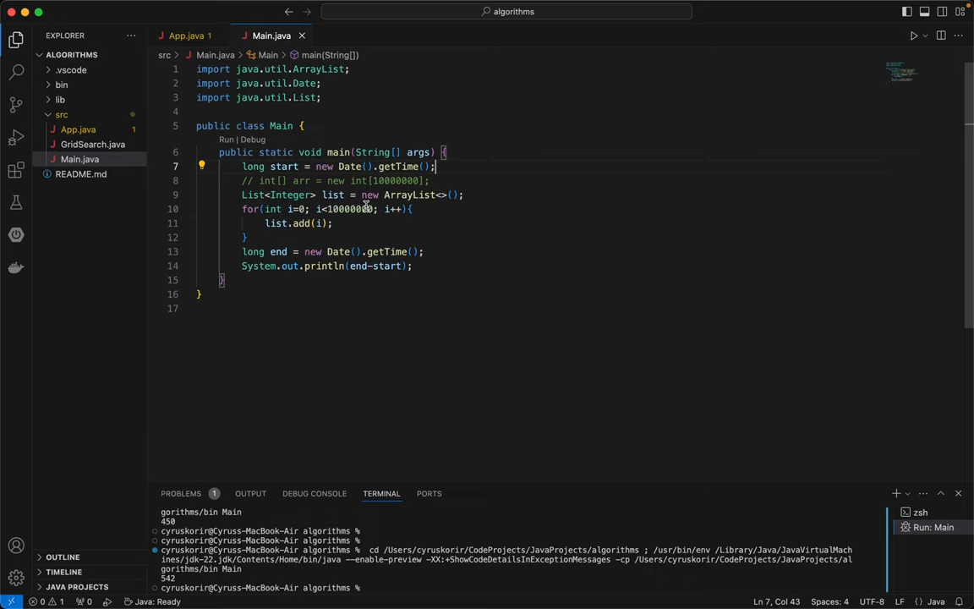
mouse_move(400, 168)
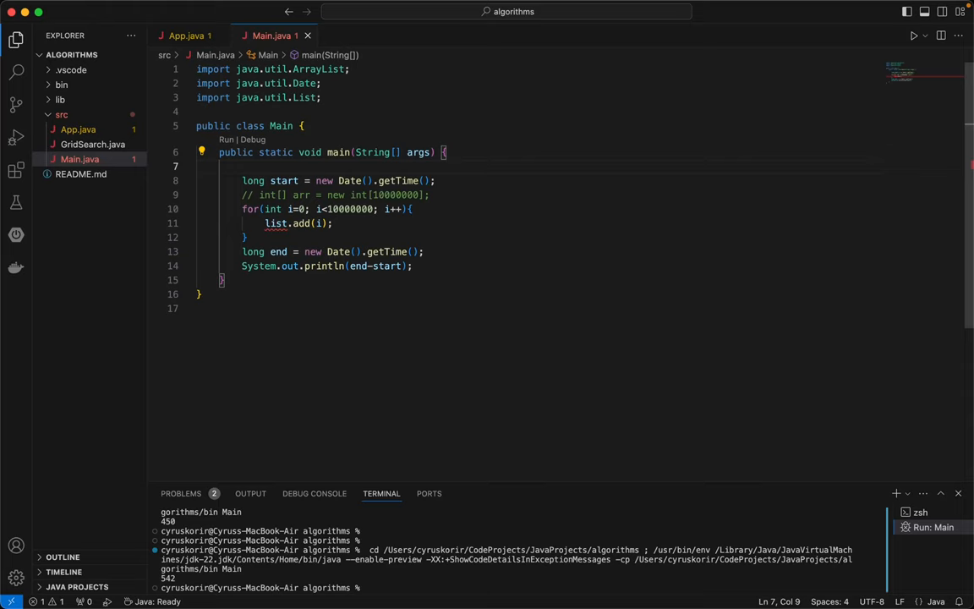
- Place 'List<Integer> list = new ArrayList<>();' above the start time and the commented int[] arr line outside the timed section
text(List<Integer> list = new ArrayList<>();)
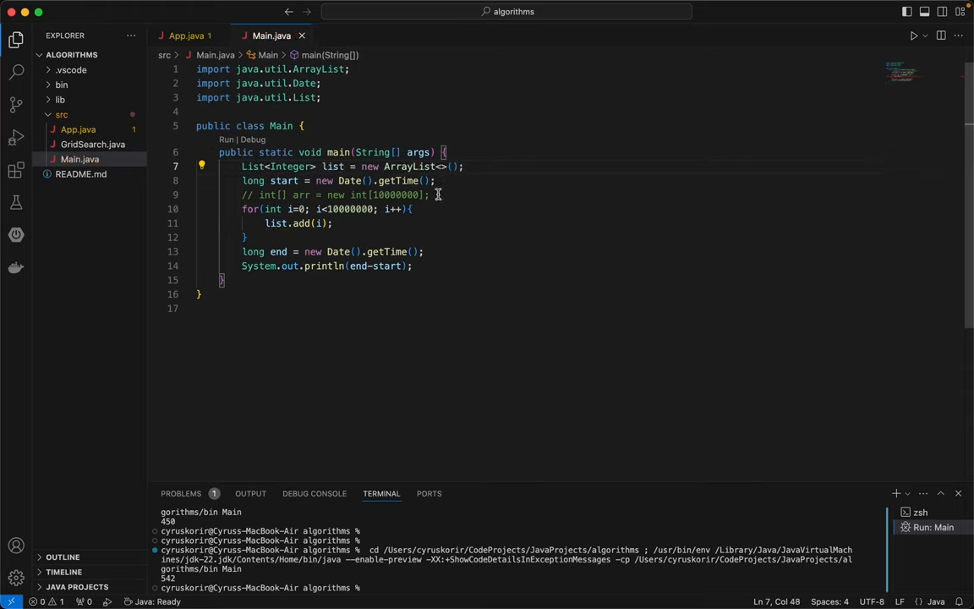
drag(430, 195, 246, 195)
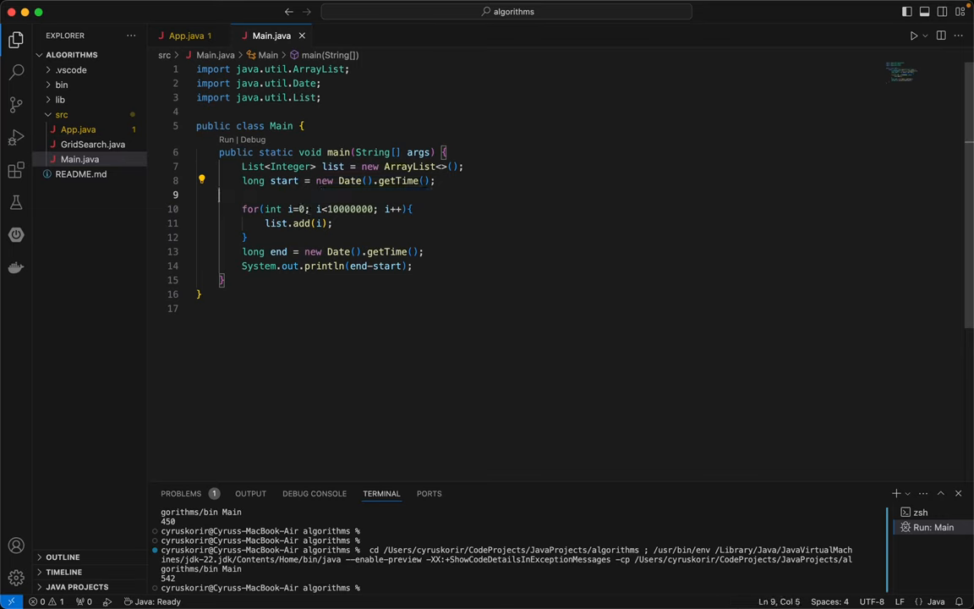
key(Backspace)
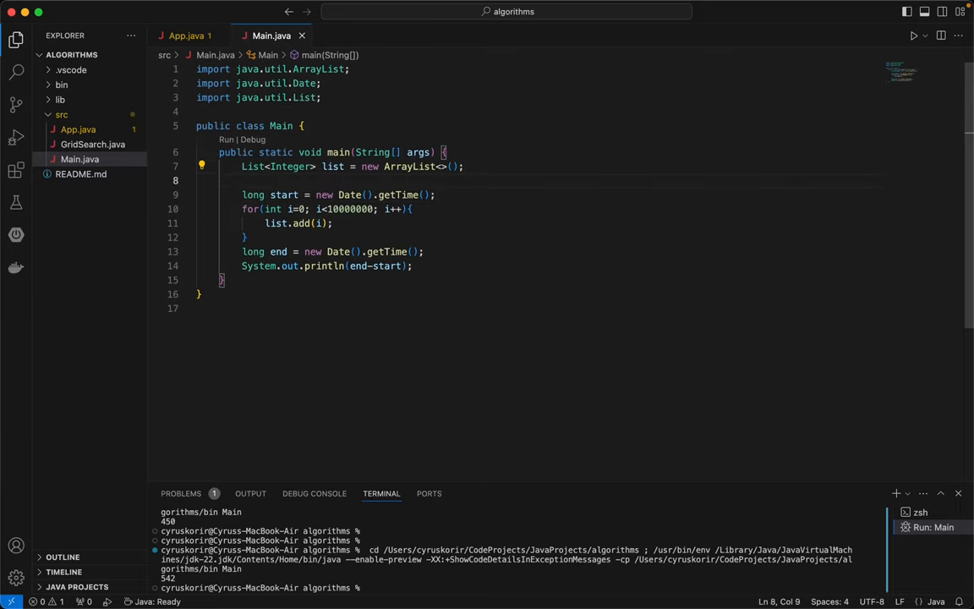
text(// int[] arr = new int[10000000];)
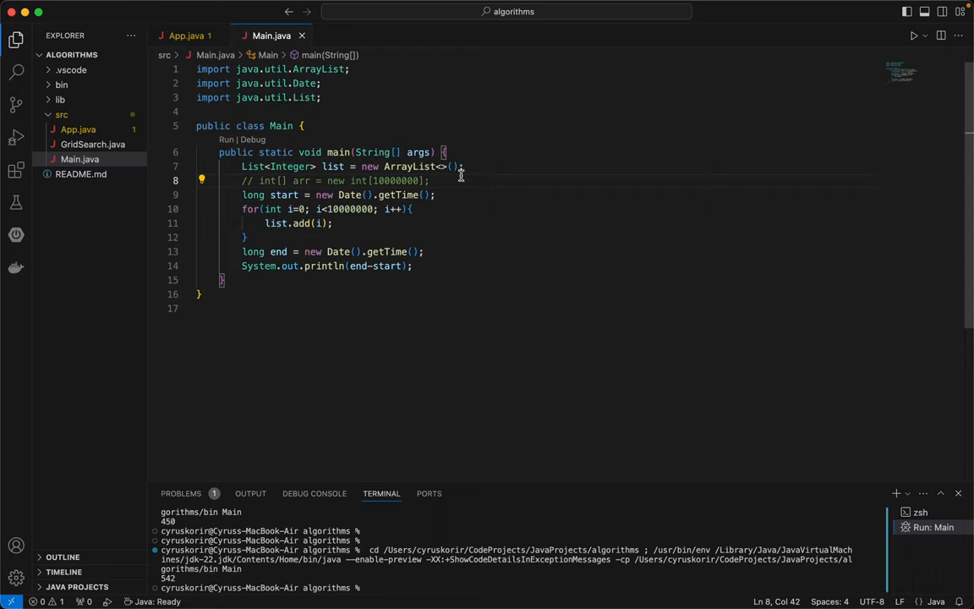
mouse_move(524, 179)
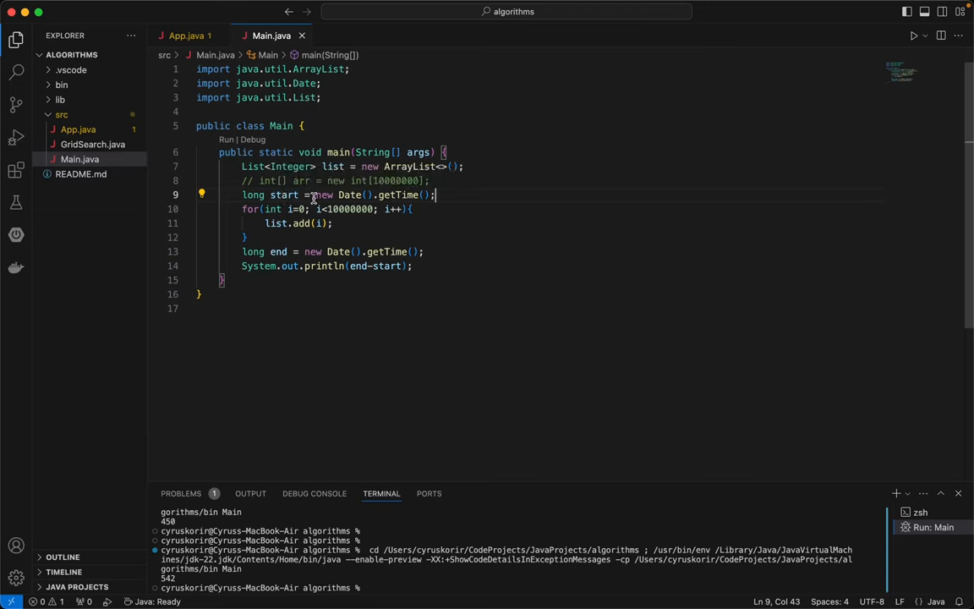
mouse_move(397, 194)
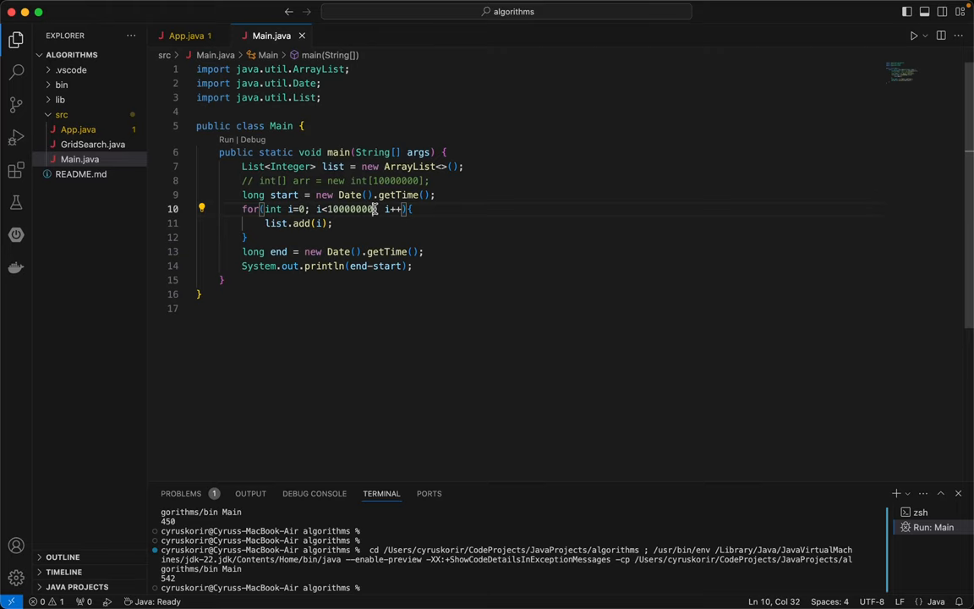
mouse_move(522, 270)
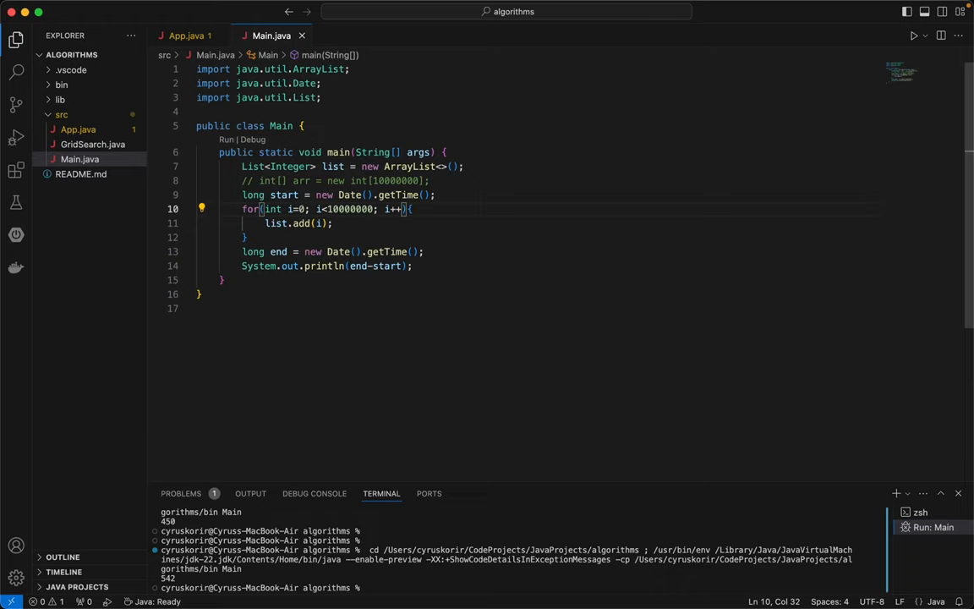
mouse_move(443, 271)
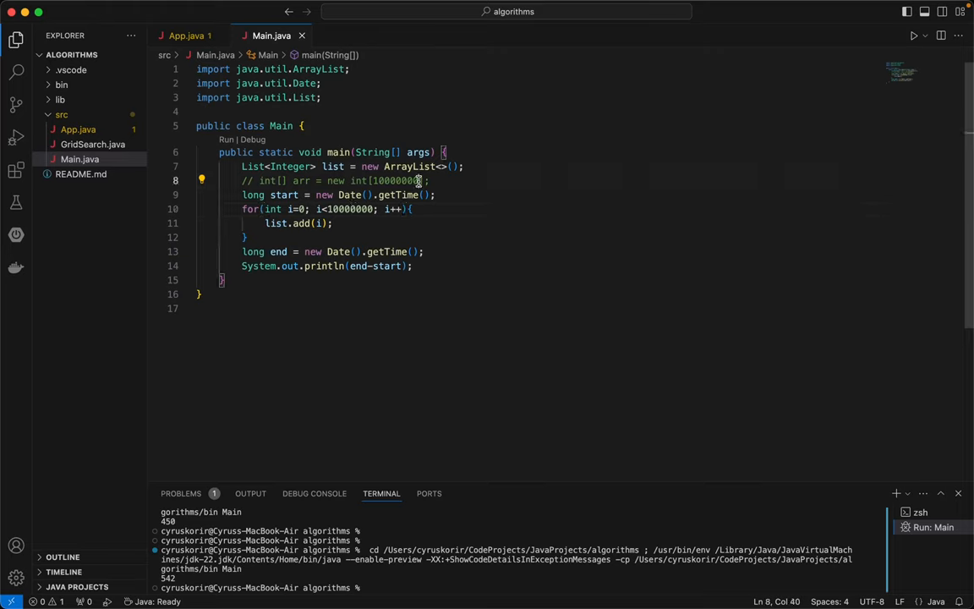
double_click(396, 179)
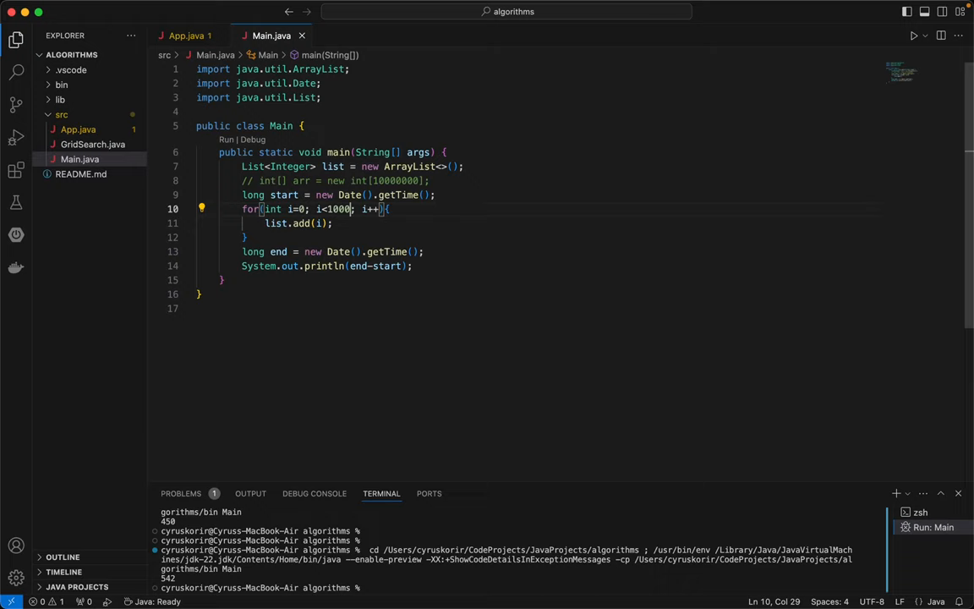
text(0000)
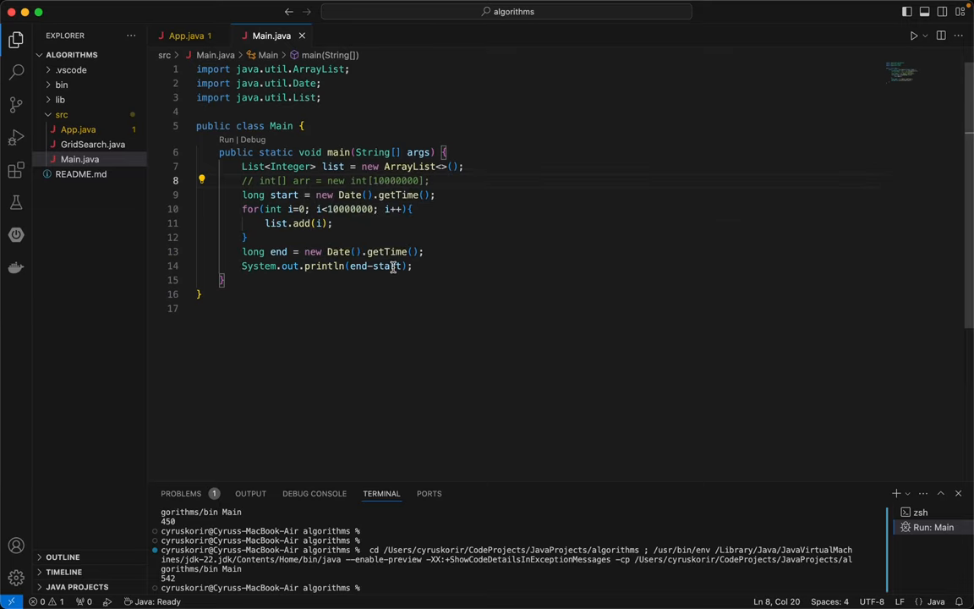
mouse_move(386, 265)
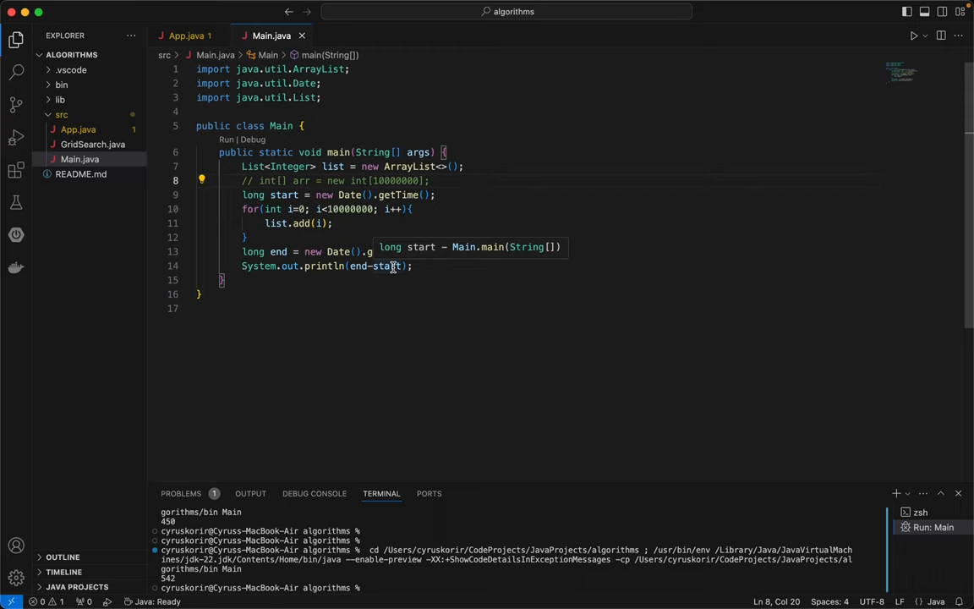
mouse_move(182, 183)
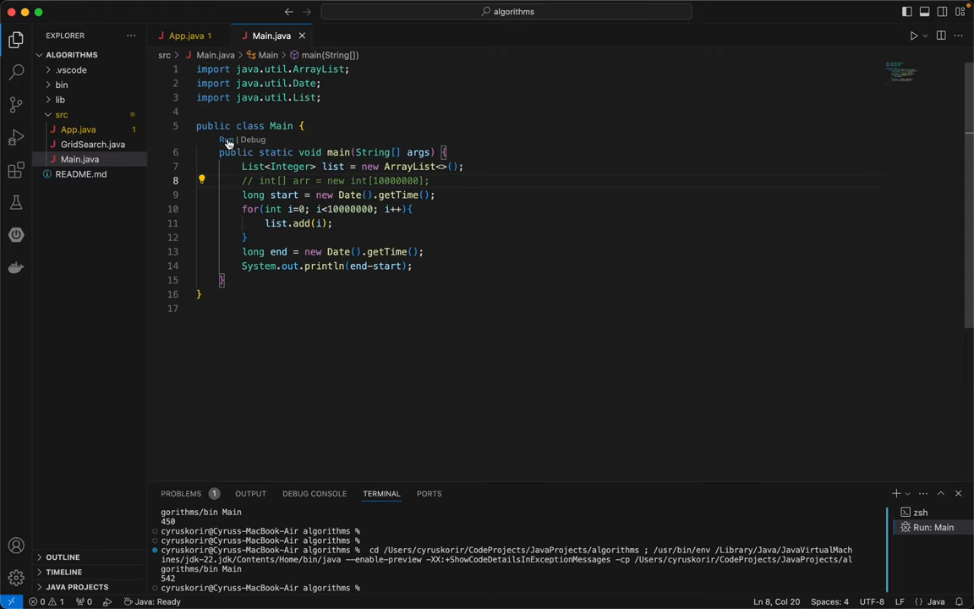
mouse_move(227, 139)
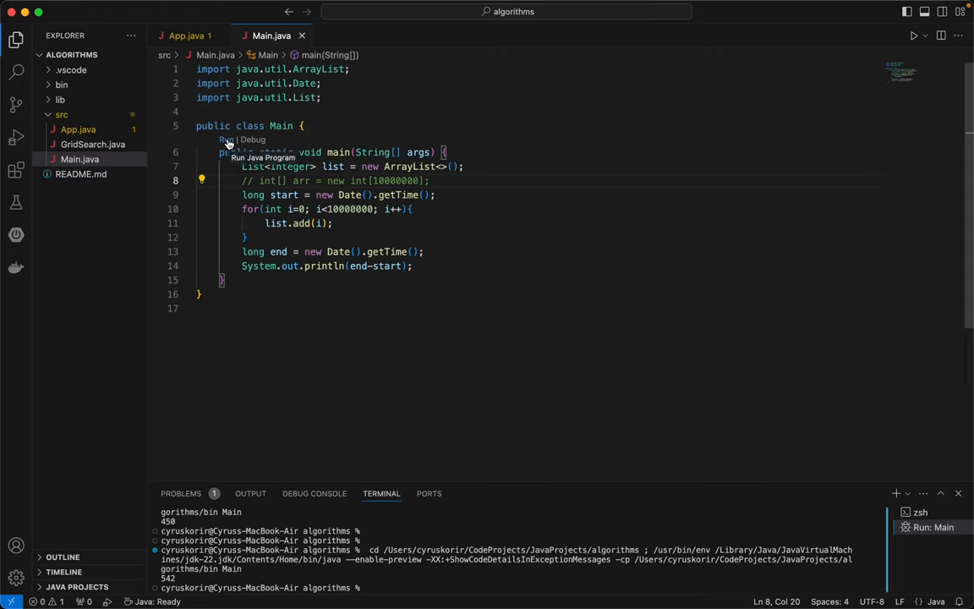
mouse_move(345, 220)
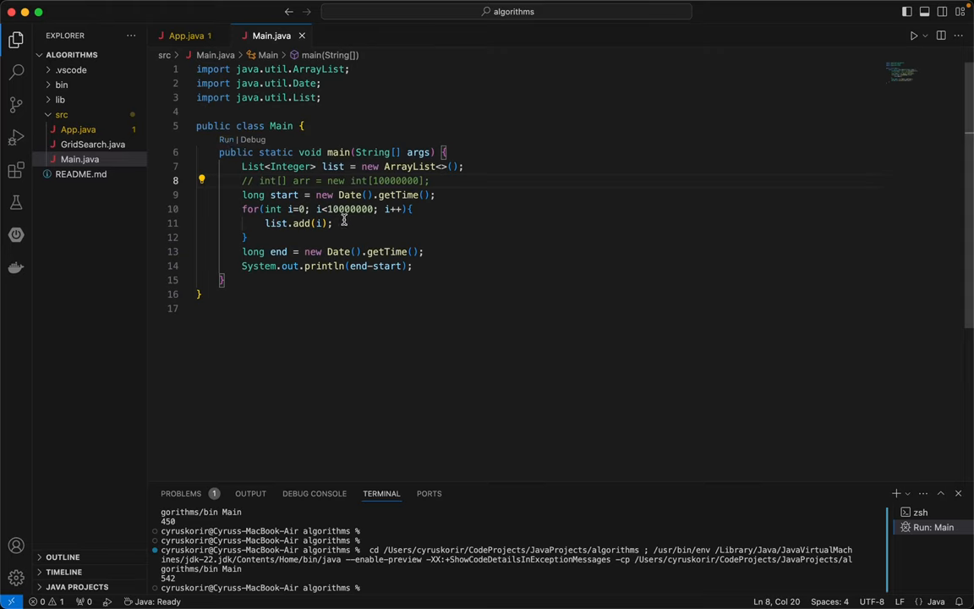
mouse_move(347, 210)
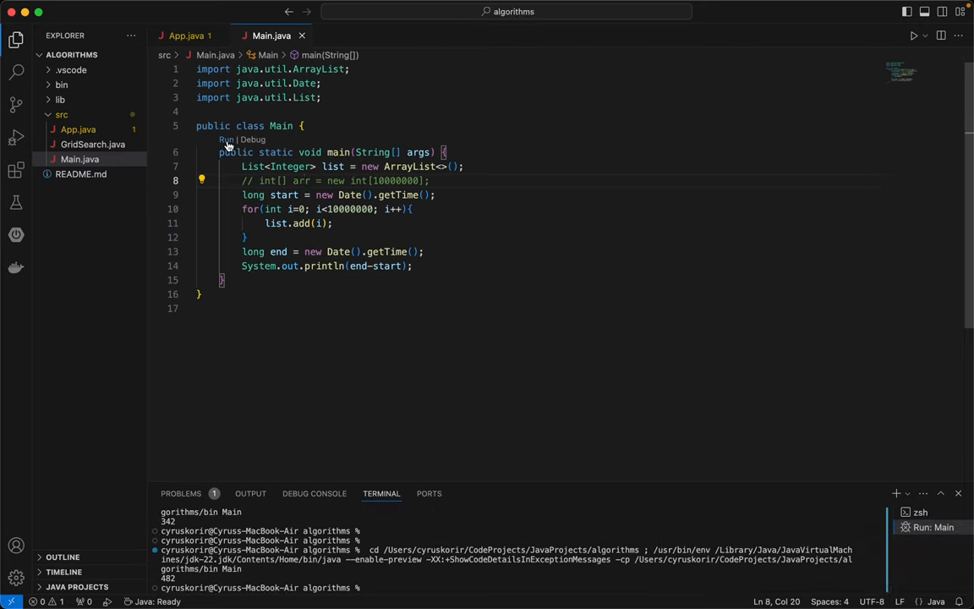
- Run Main to time the ArrayList insertions, printing the elapsed time in the terminal
click(914, 36)
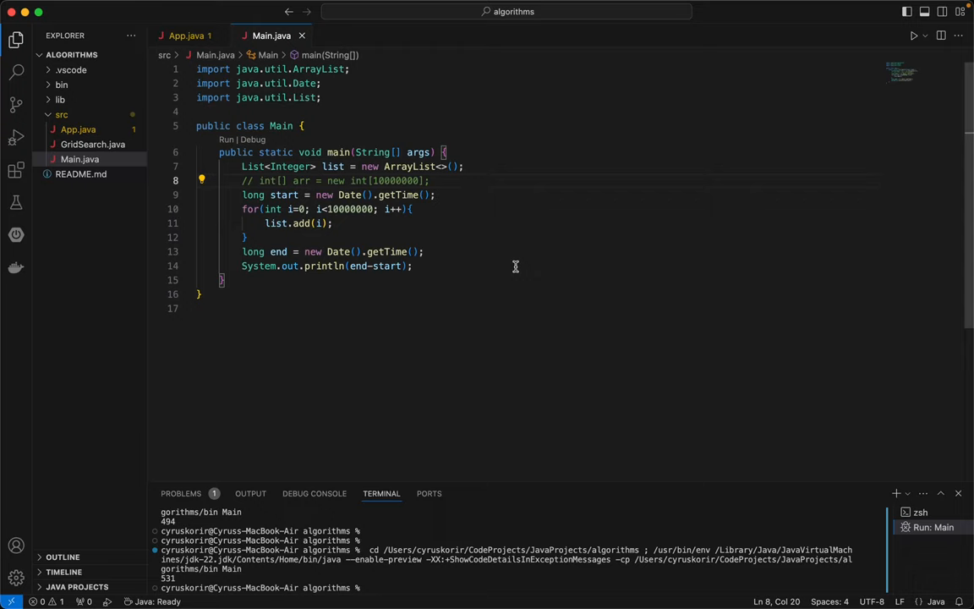
mouse_move(375, 237)
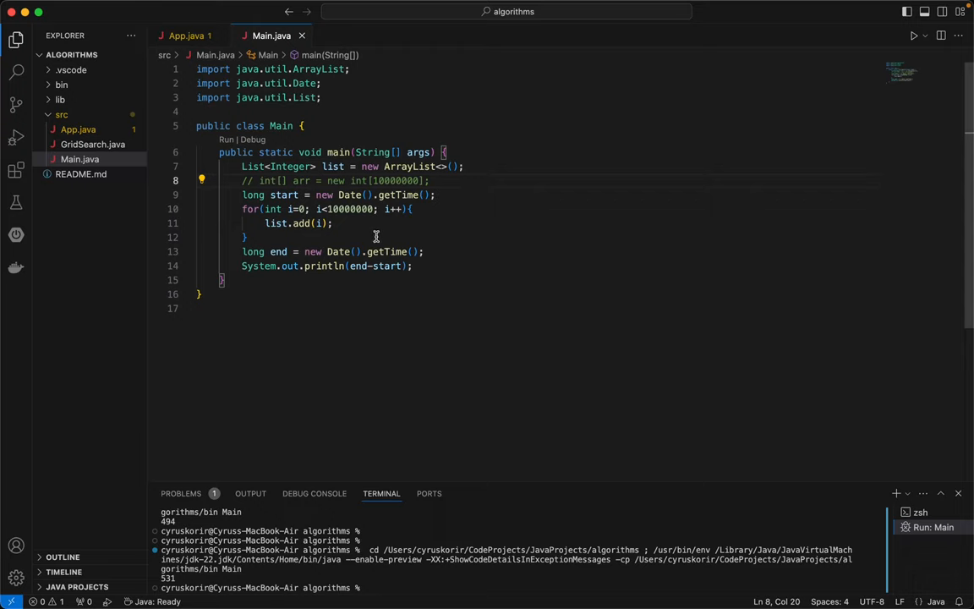
mouse_move(666, 227)
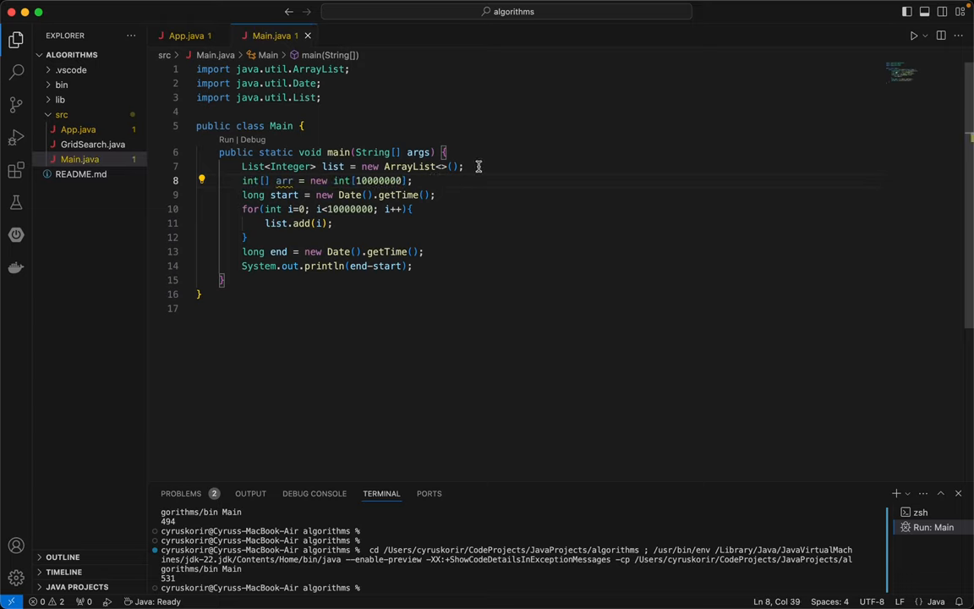
- Comment out the List declaration and replace list.add(i) with arr[i] = i; in the loop
key(cmd+/)
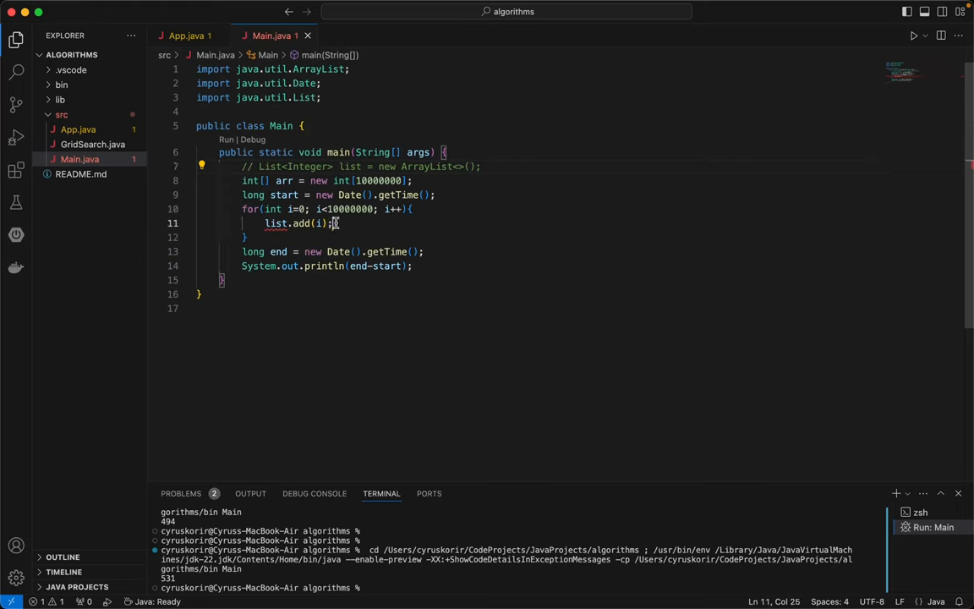
key(Backspace)
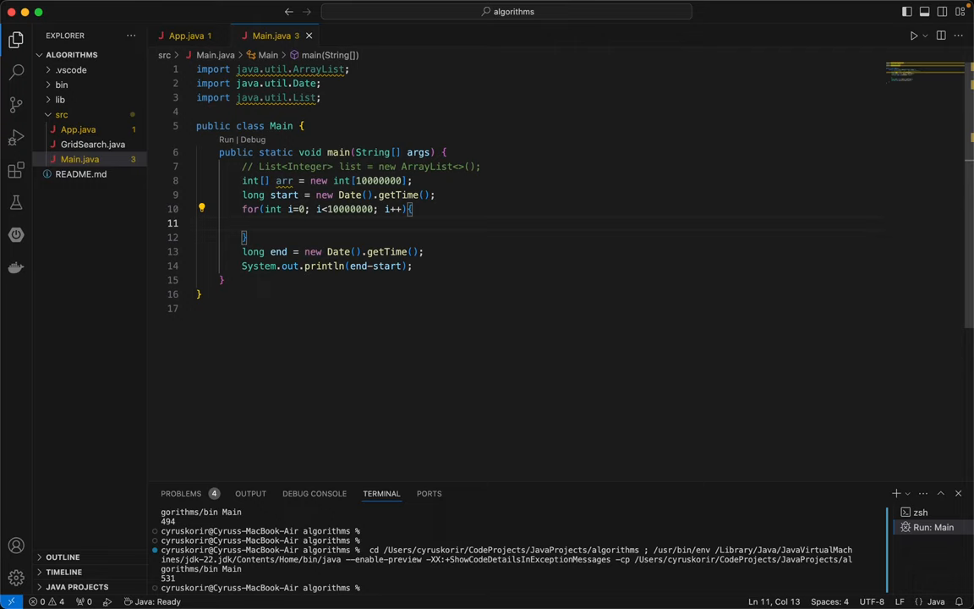
text(arr)
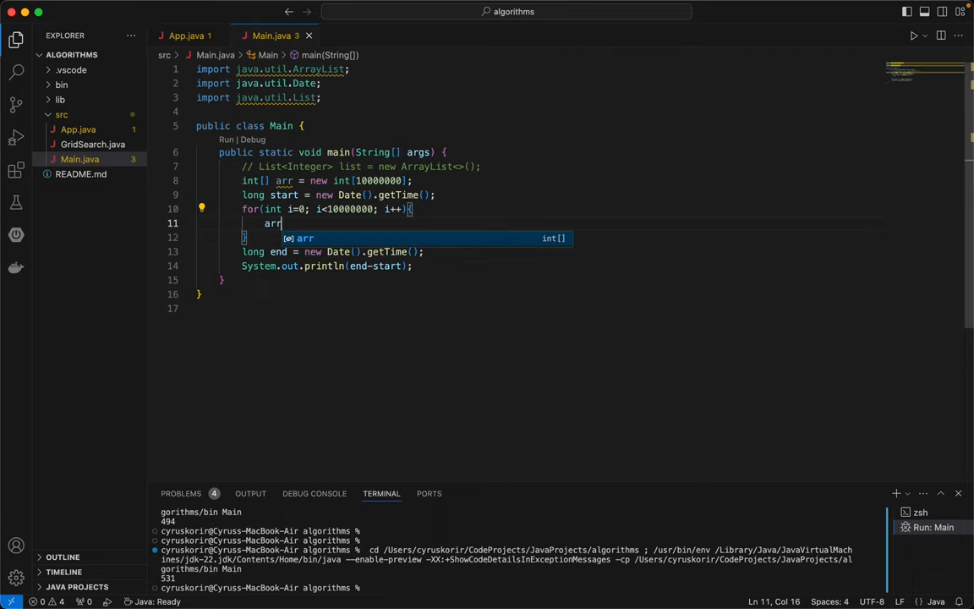
text([)
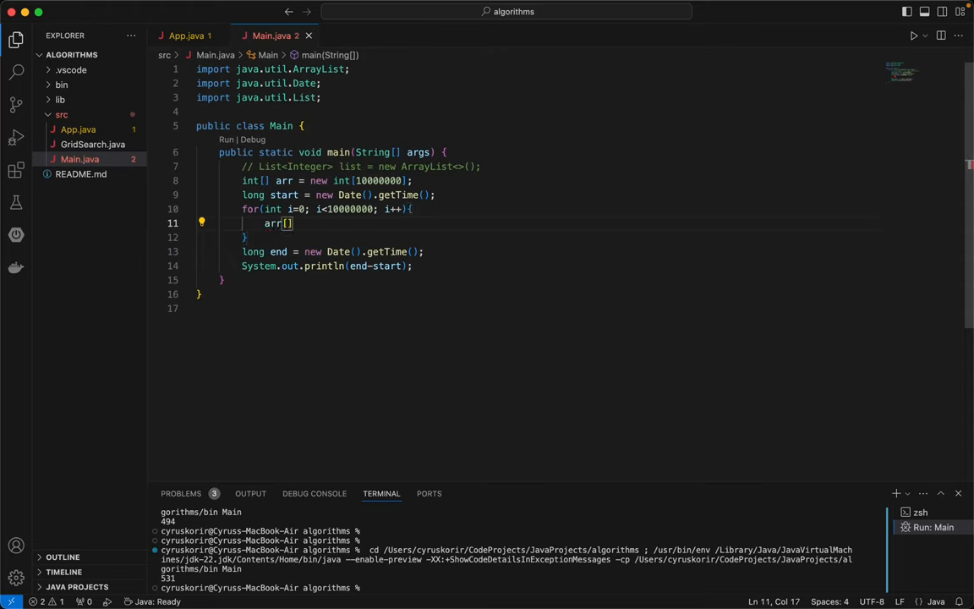
text(i])
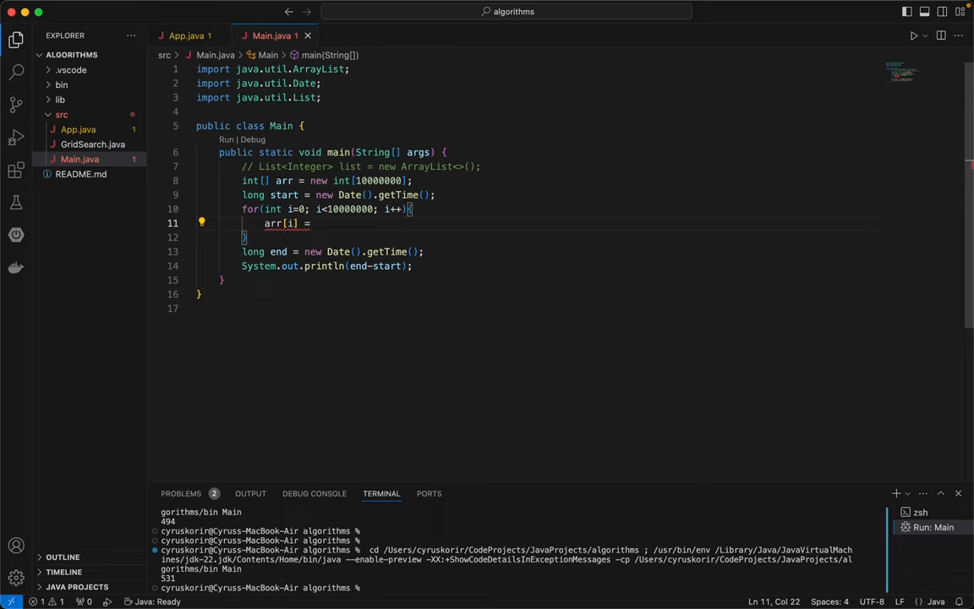
text(i;)
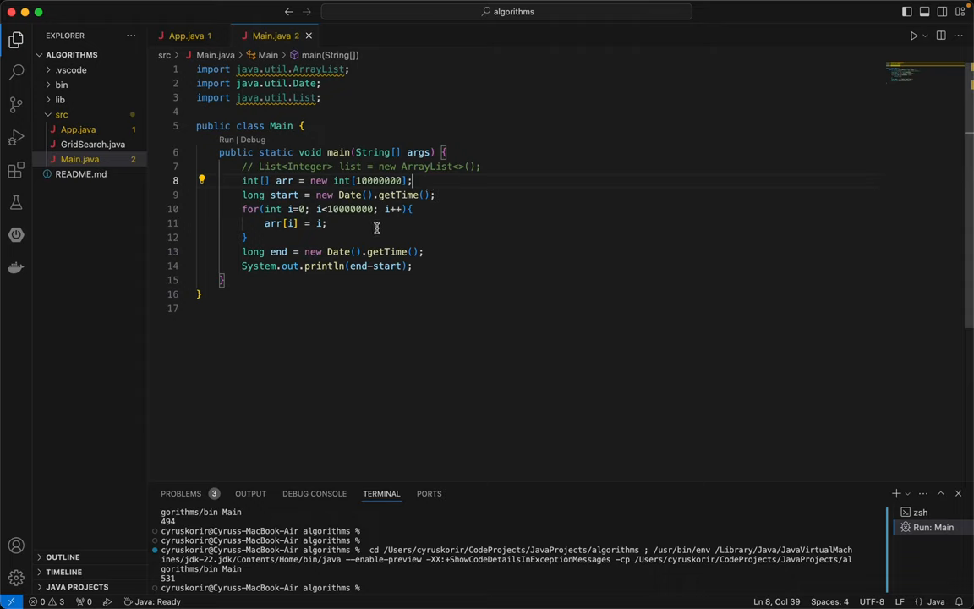
mouse_move(352, 226)
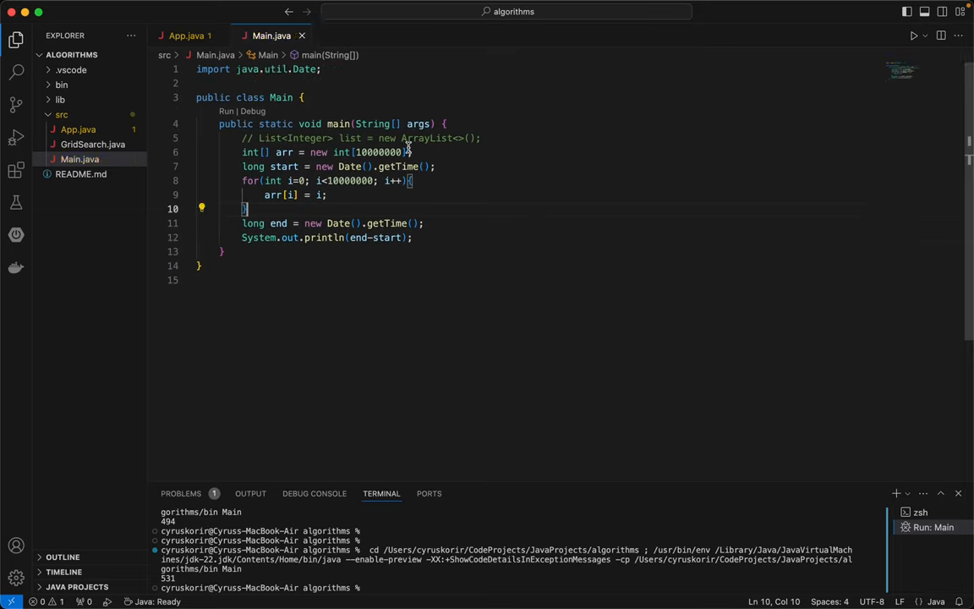
mouse_move(467, 205)
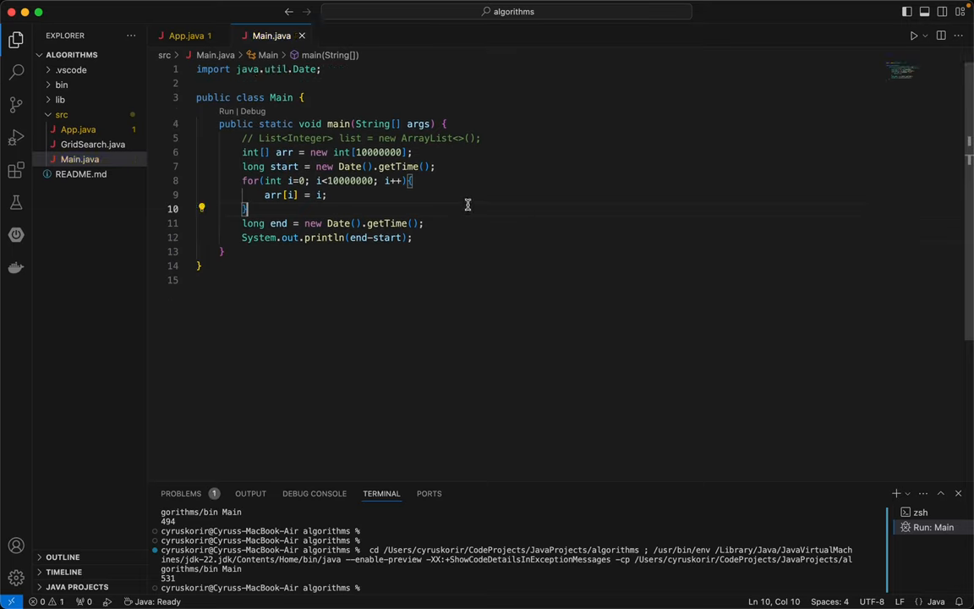
mouse_move(389, 136)
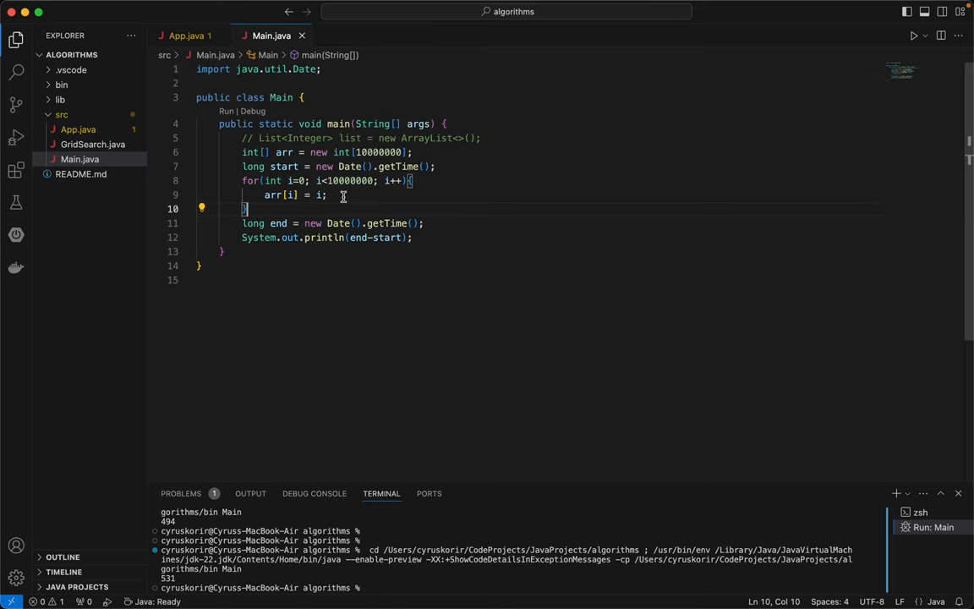
mouse_move(416, 224)
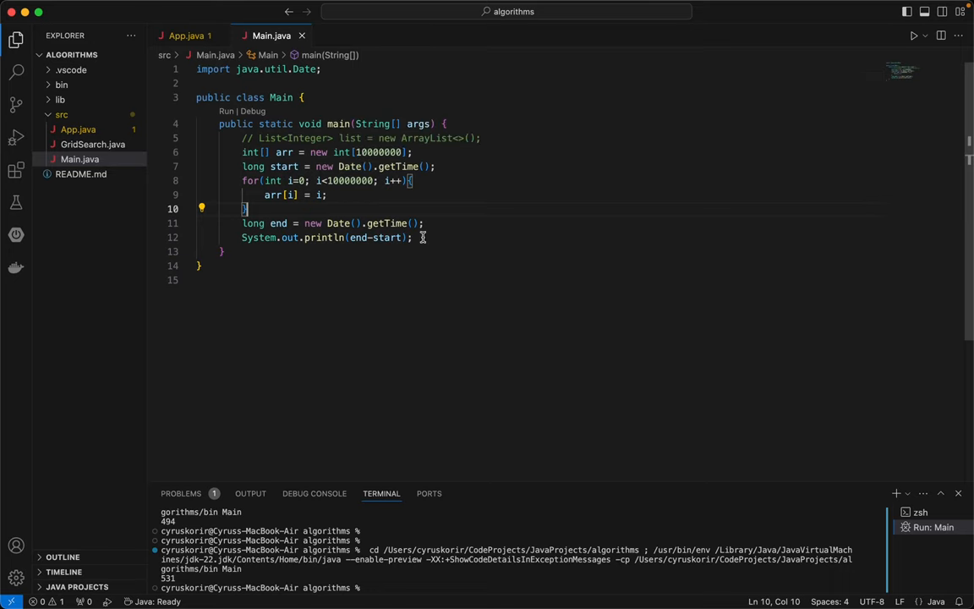
mouse_move(369, 223)
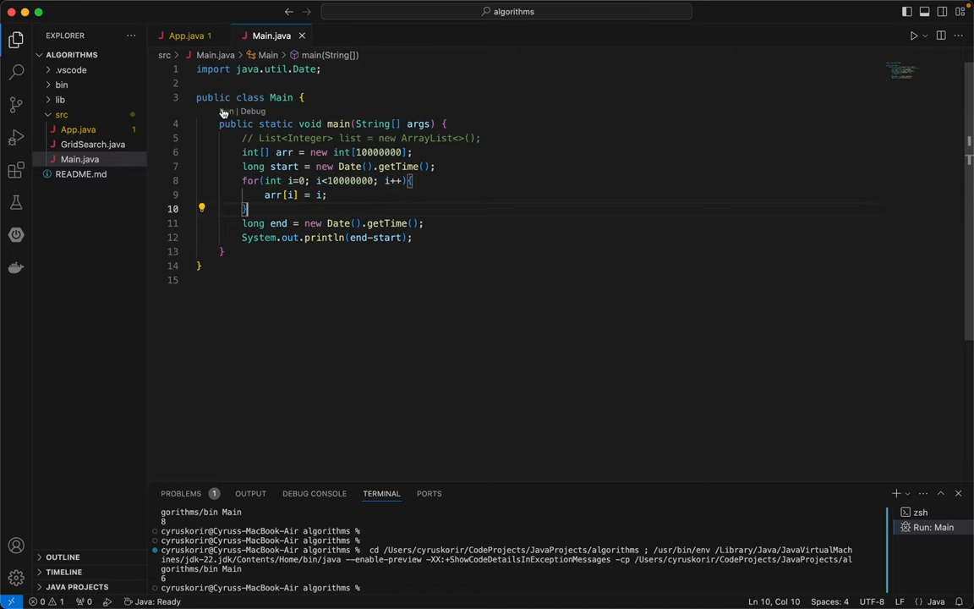
- Rerun Main to time the int array loop, printing a run time near 8–11 ms
click(914, 35)
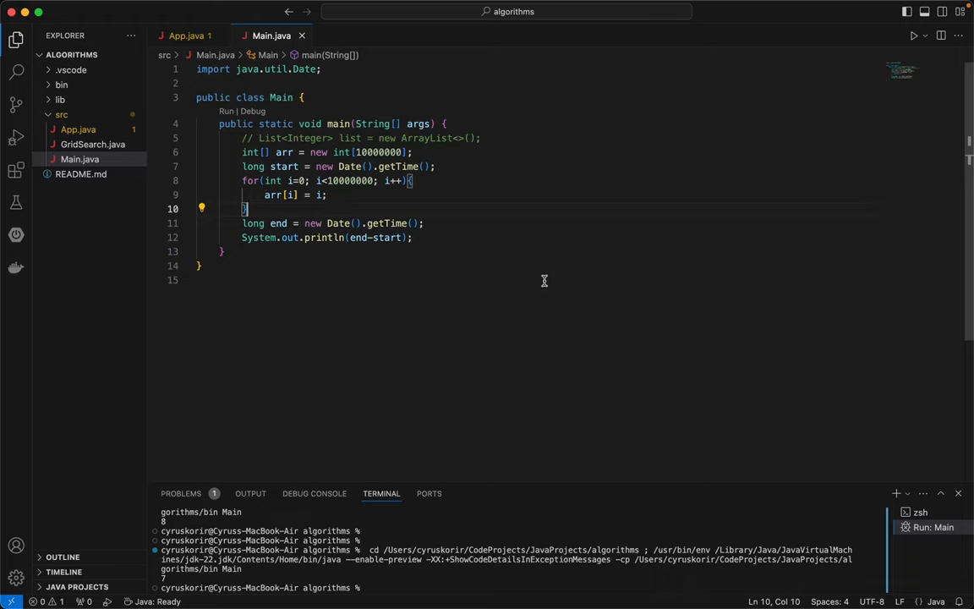
mouse_move(433, 298)
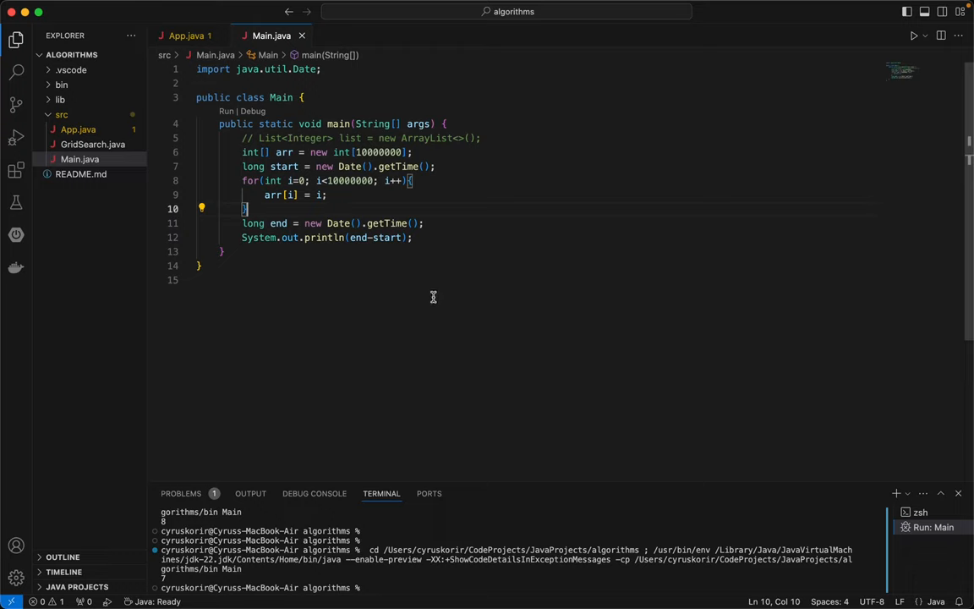